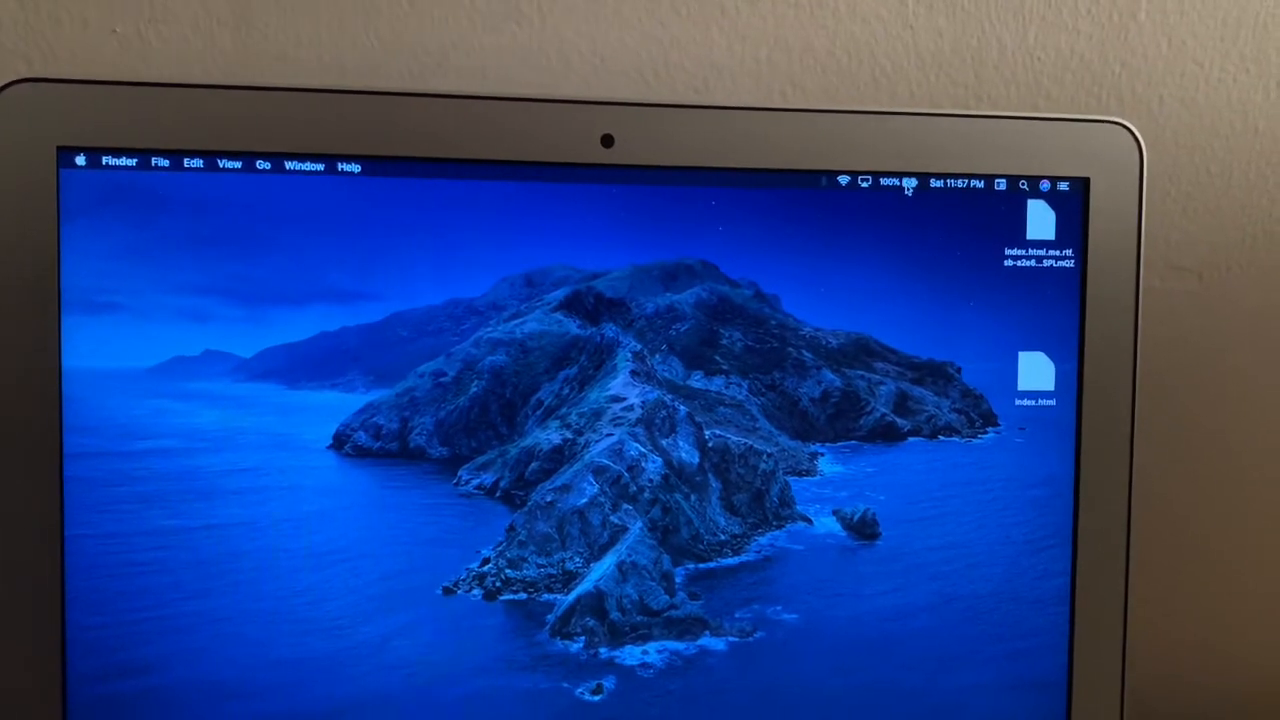
Show the battery status from the menu bar and launch Energy Saver preferences
click(897, 183)
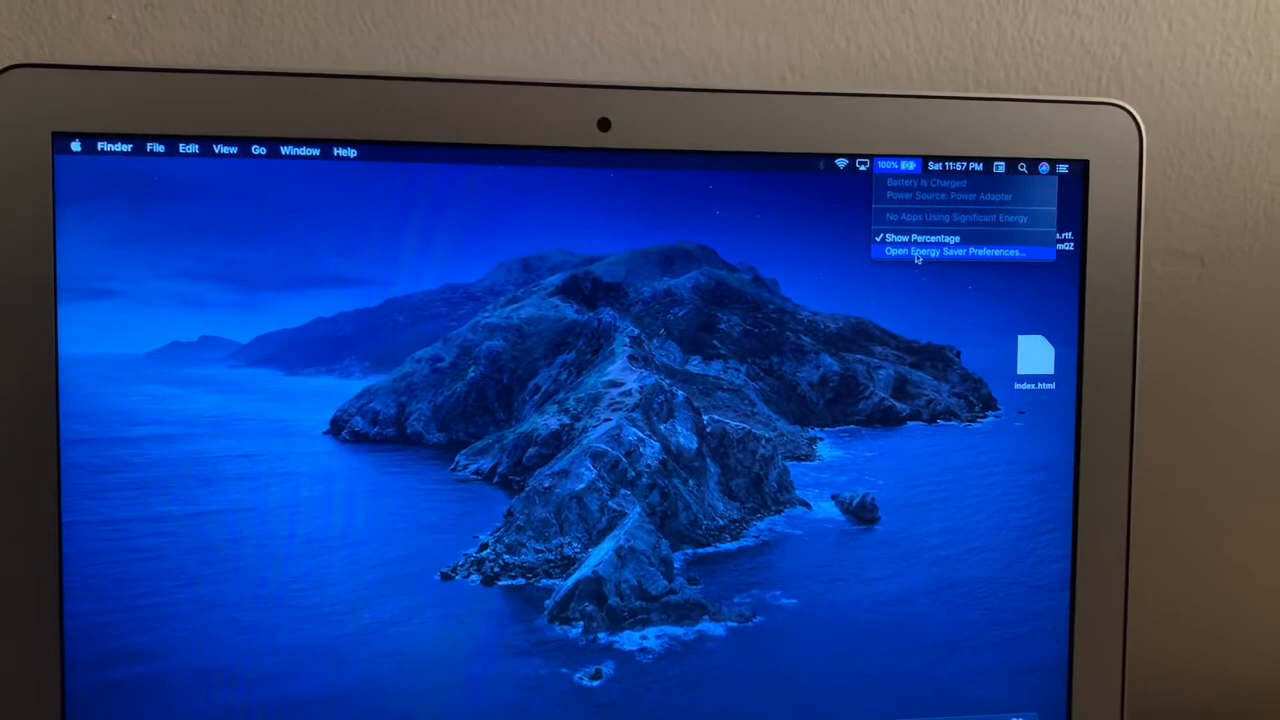
click(952, 252)
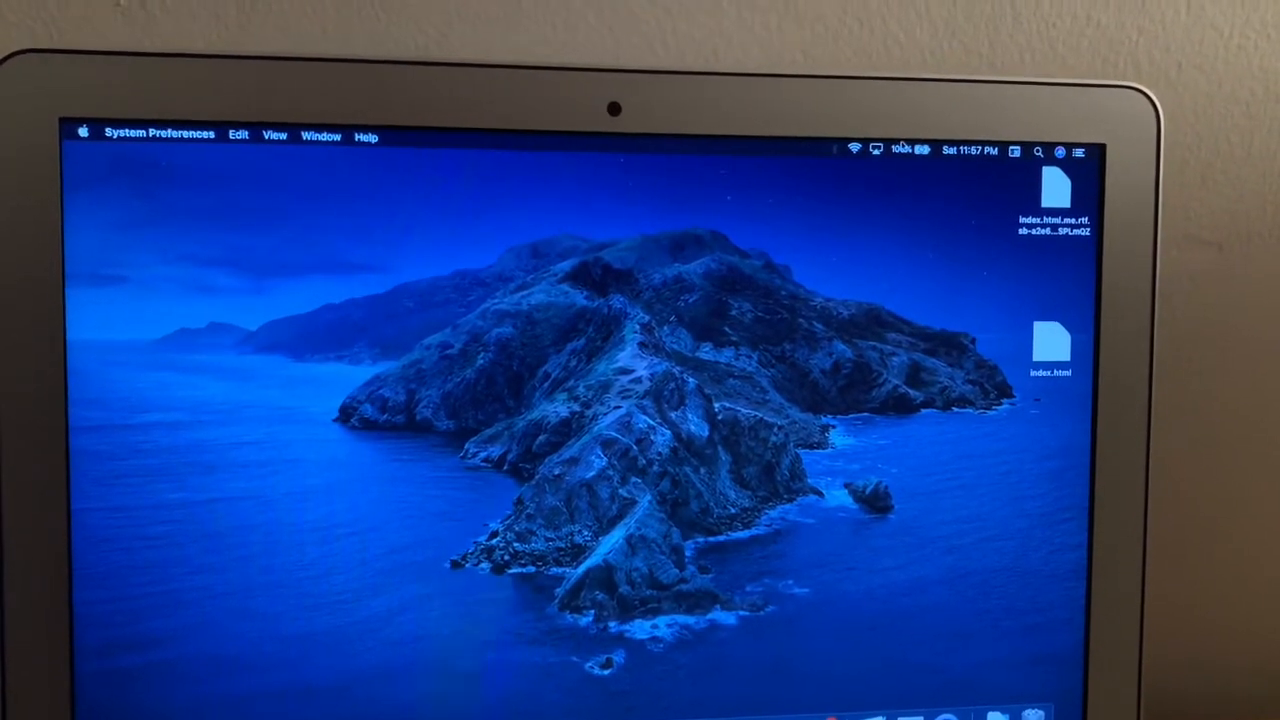
Adjust the Battery and Power Adapter sleep settings in Energy Saver, then close it
click(920, 149)
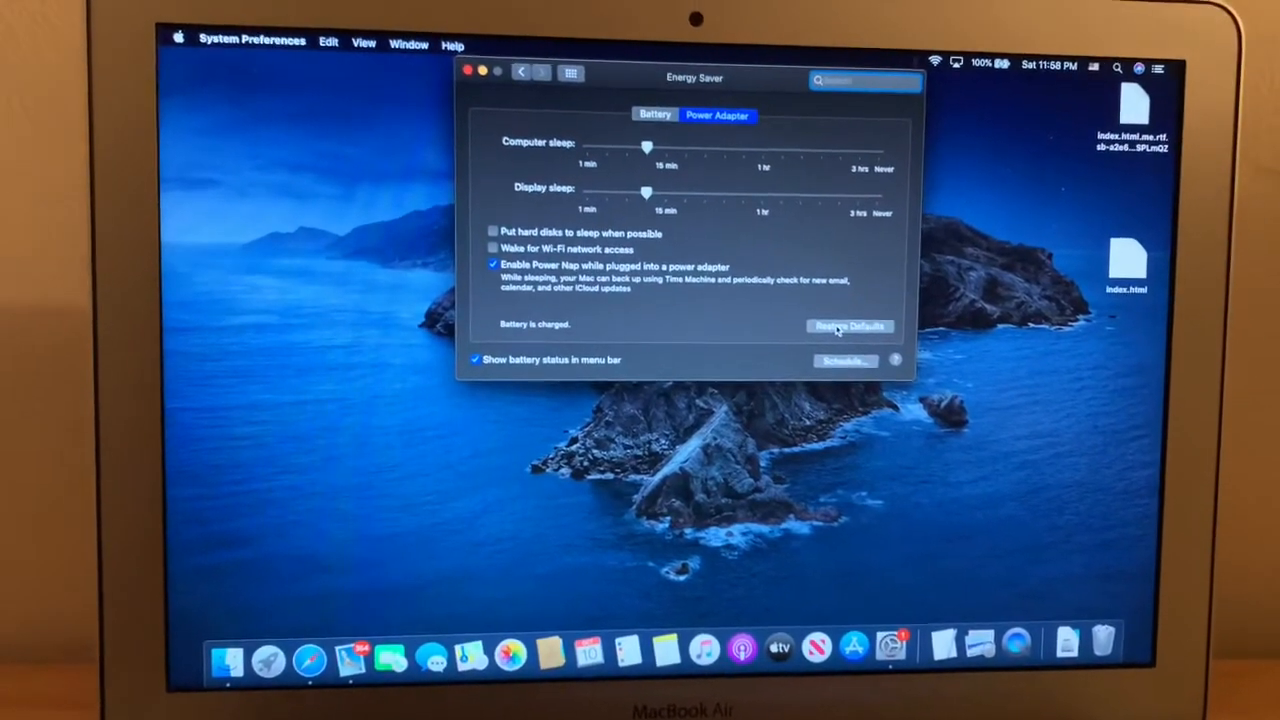
click(848, 326)
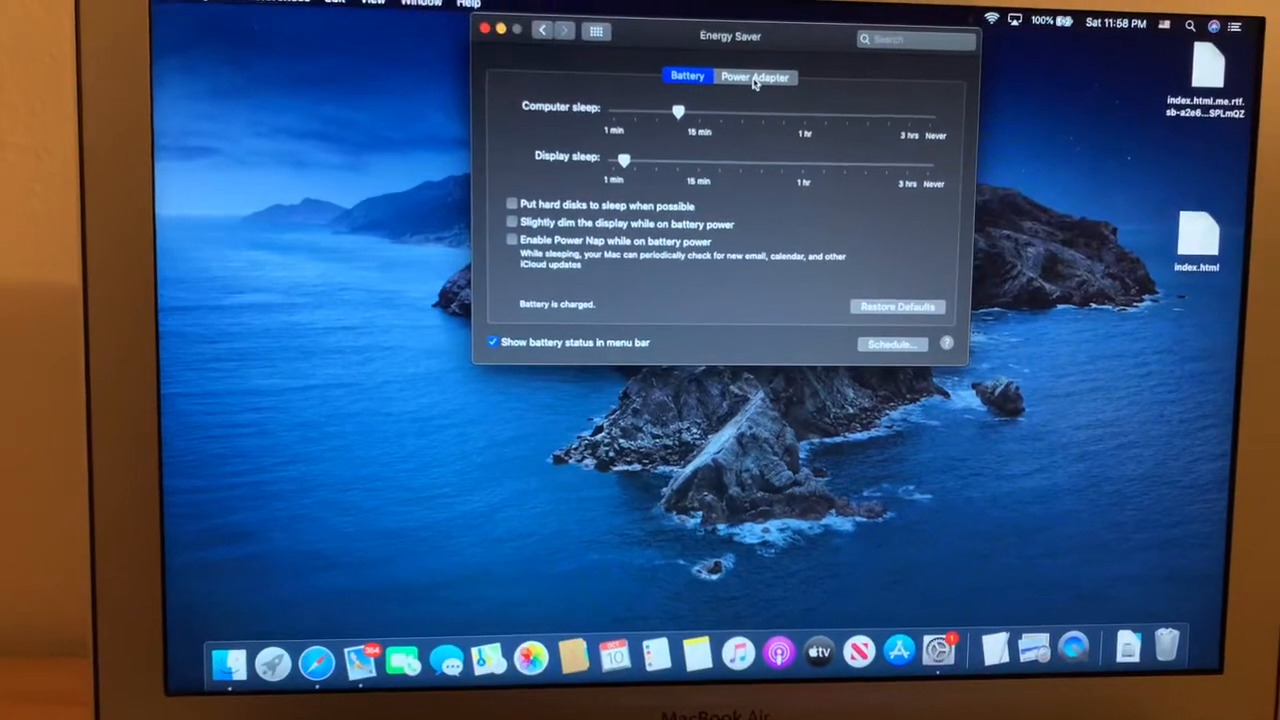
click(755, 77)
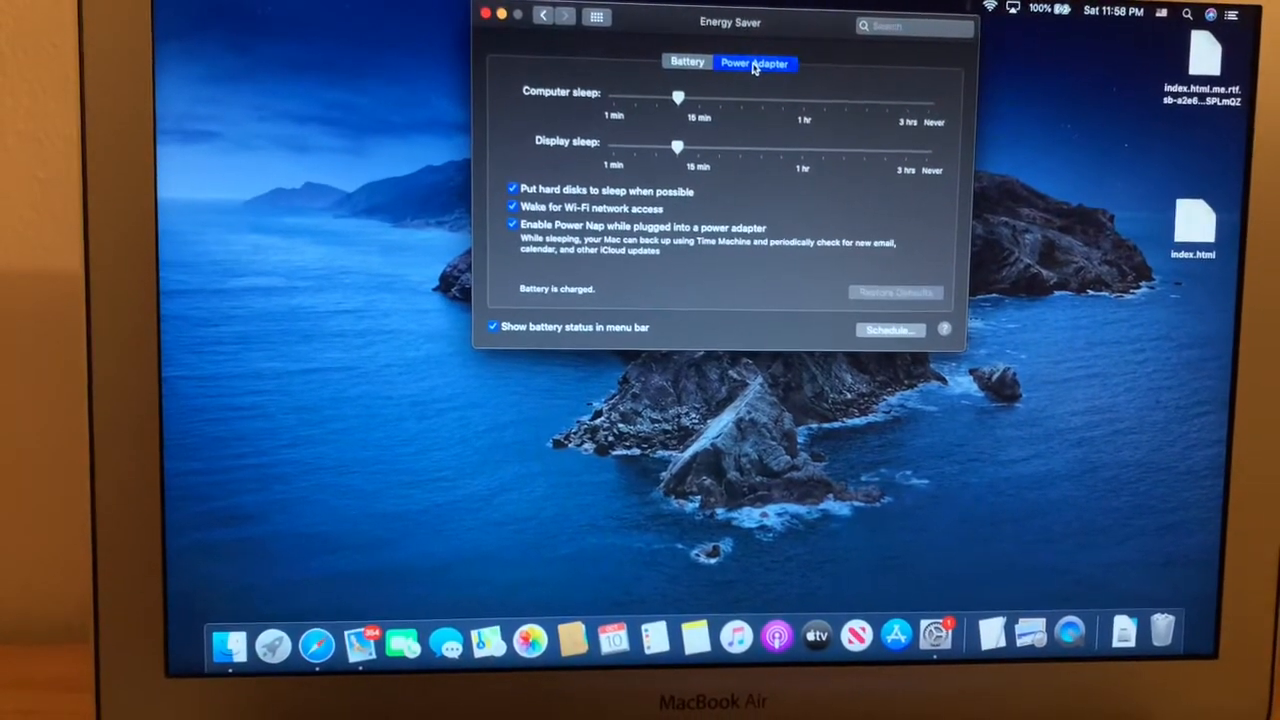
click(513, 189)
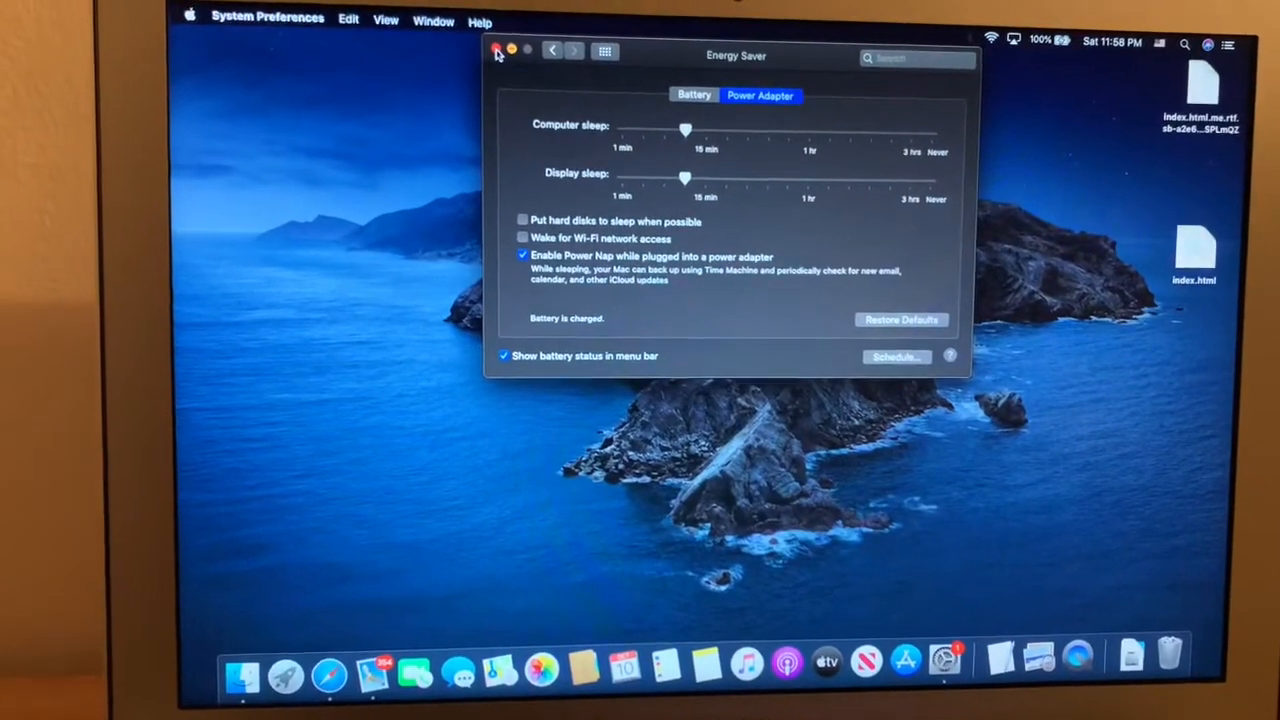
click(495, 52)
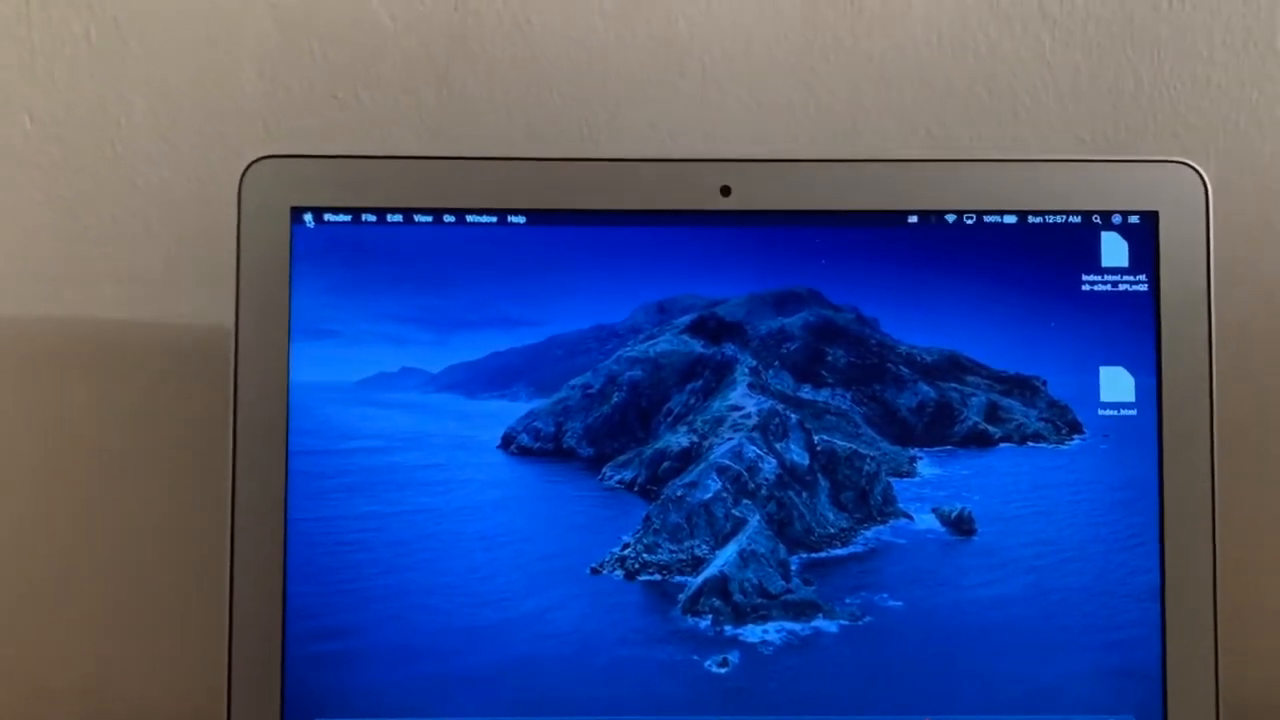
Choose Shut Down from the Apple menu and confirm it in the dialog
click(309, 218)
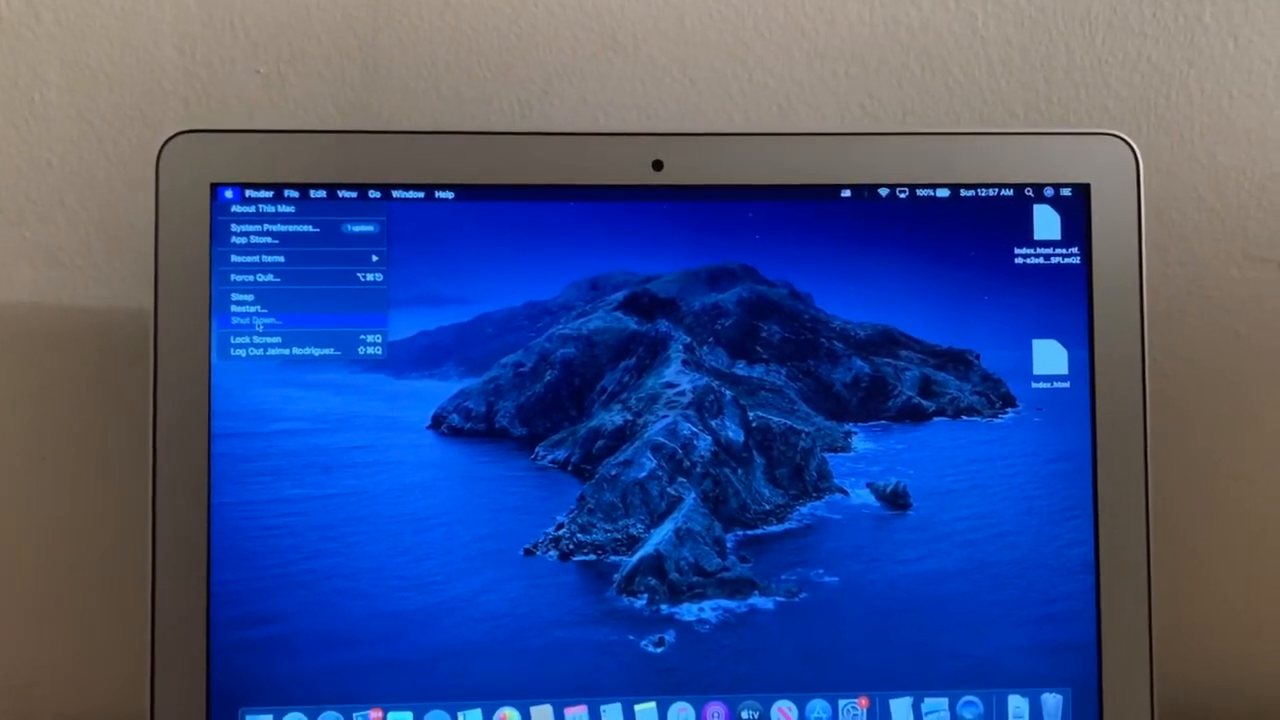
click(255, 320)
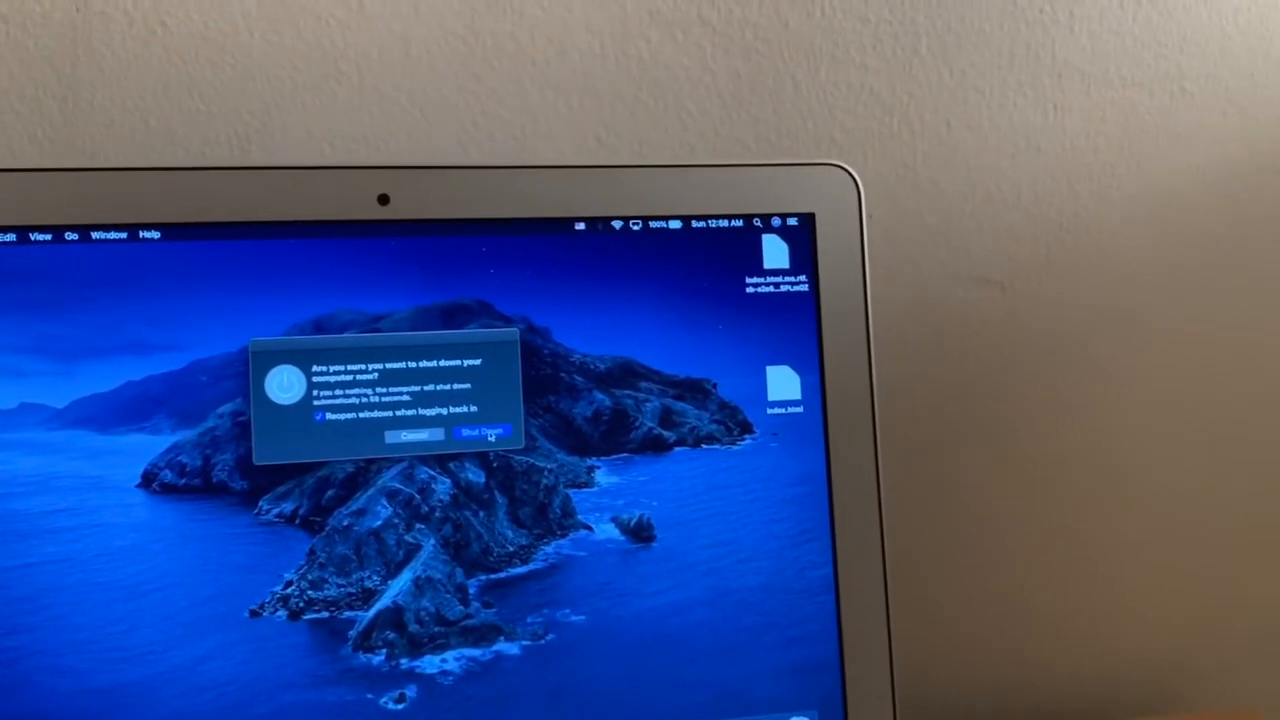
click(483, 433)
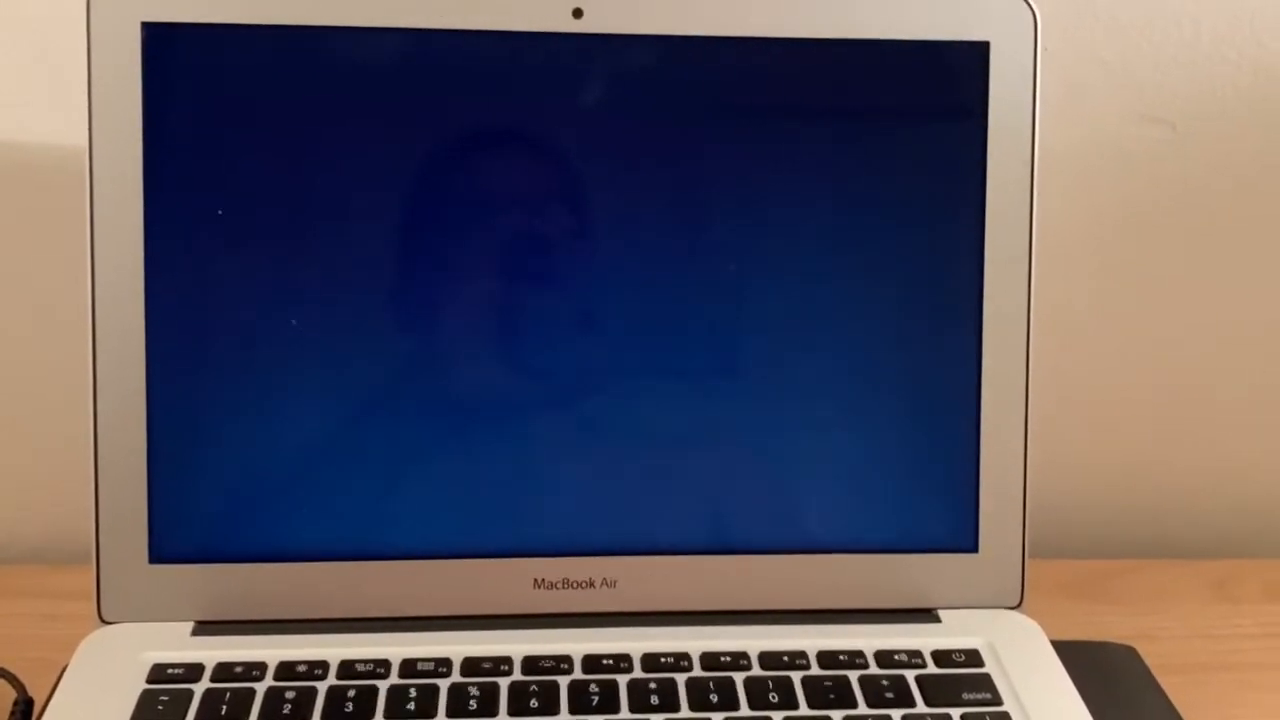